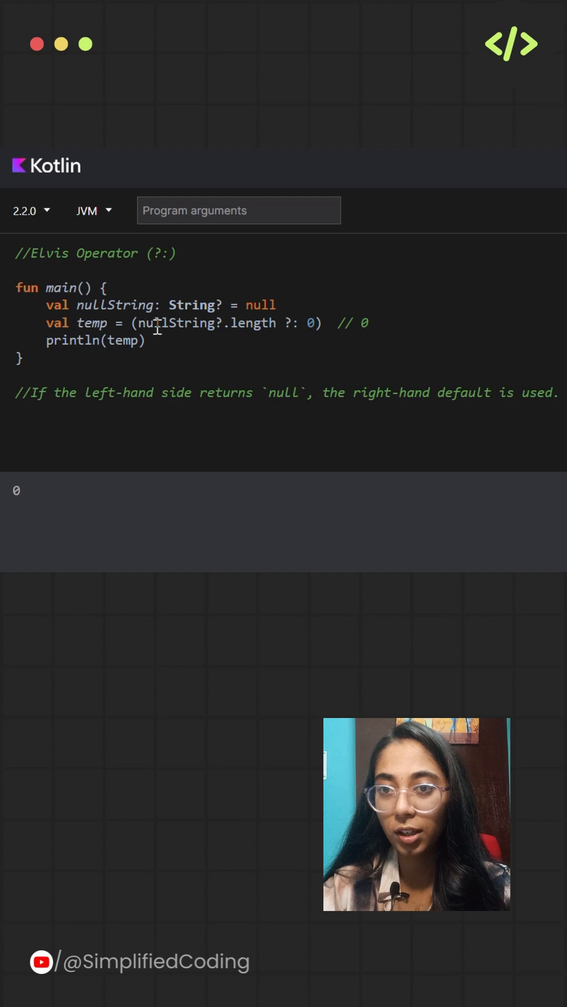
{"action": "mouse_move", "coordinate": [206, 304]}
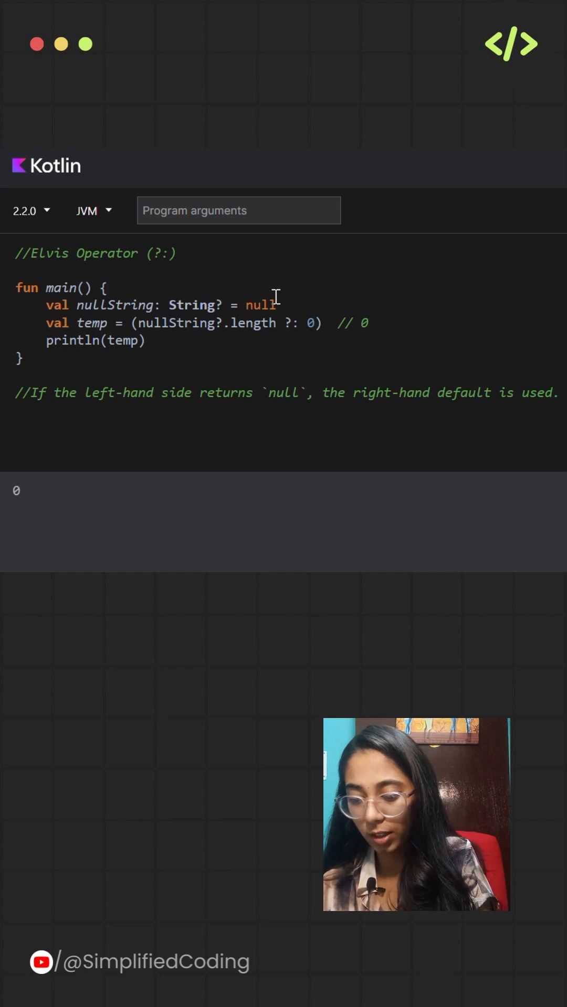
Step: Replace null with the string "Tanu" as nullString's value
{"action": "key", "text": "Backspace"}
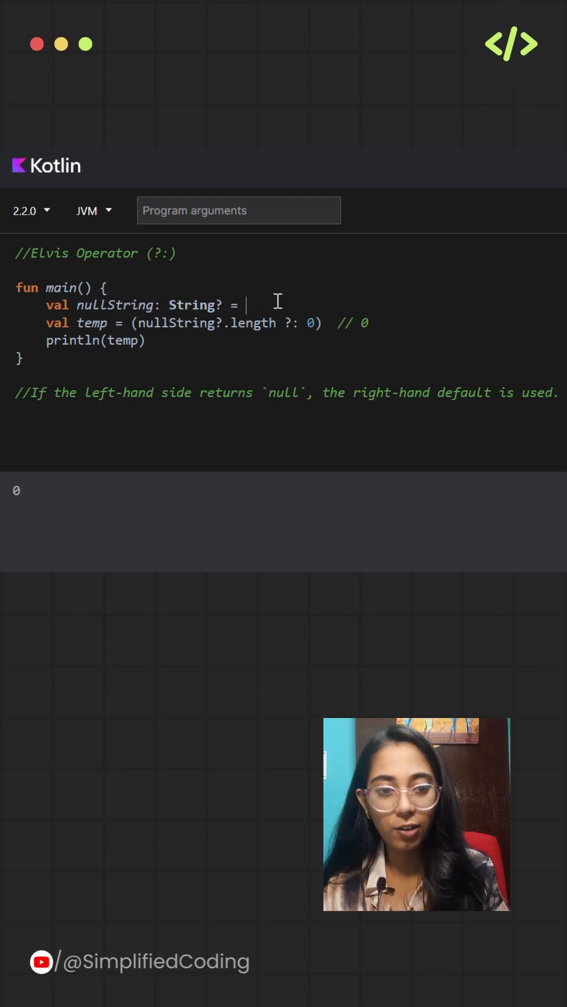
{"action": "type", "text": "\"T\""}
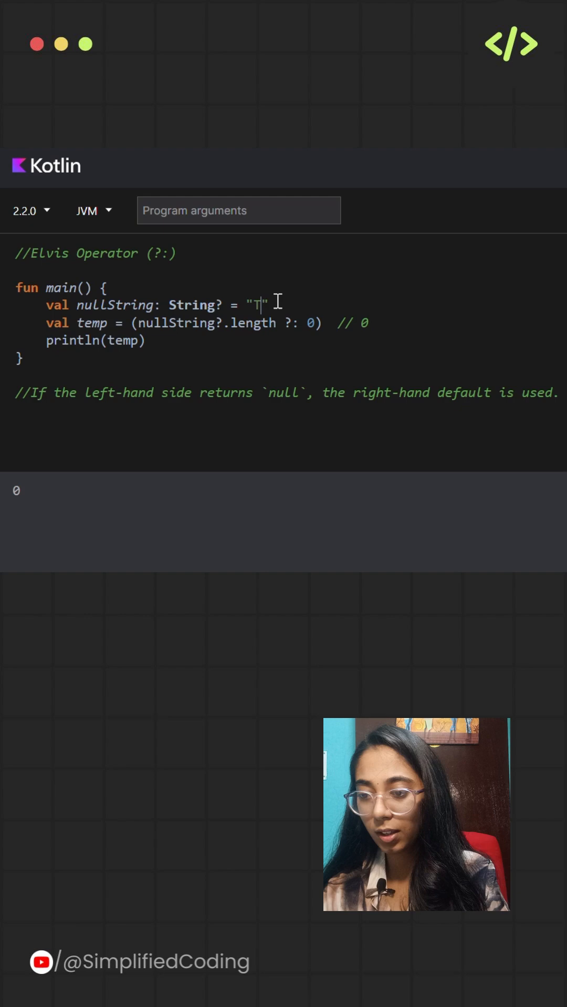
{"action": "type", "text": "anu"}
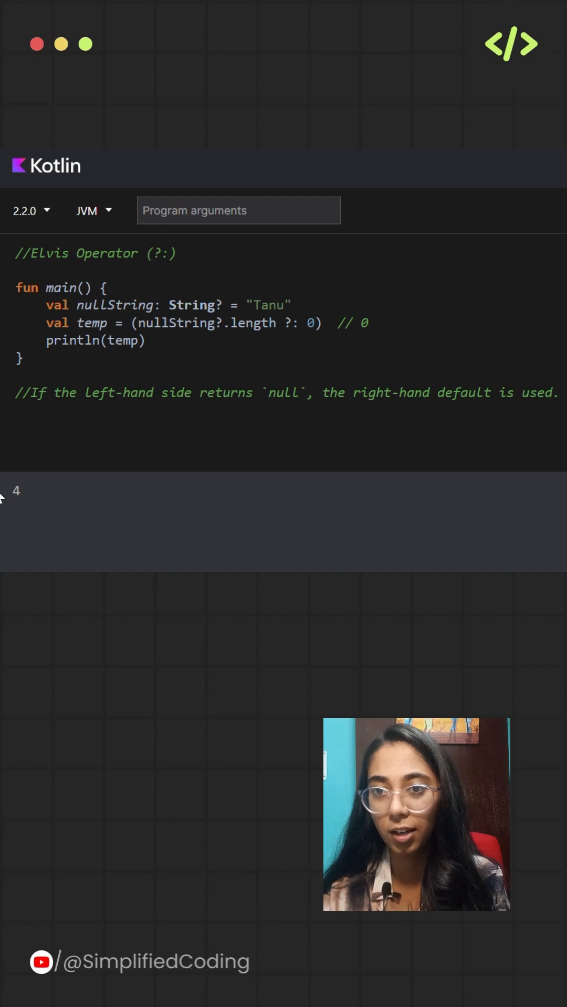
{"action": "mouse_move", "coordinate": [69, 500]}
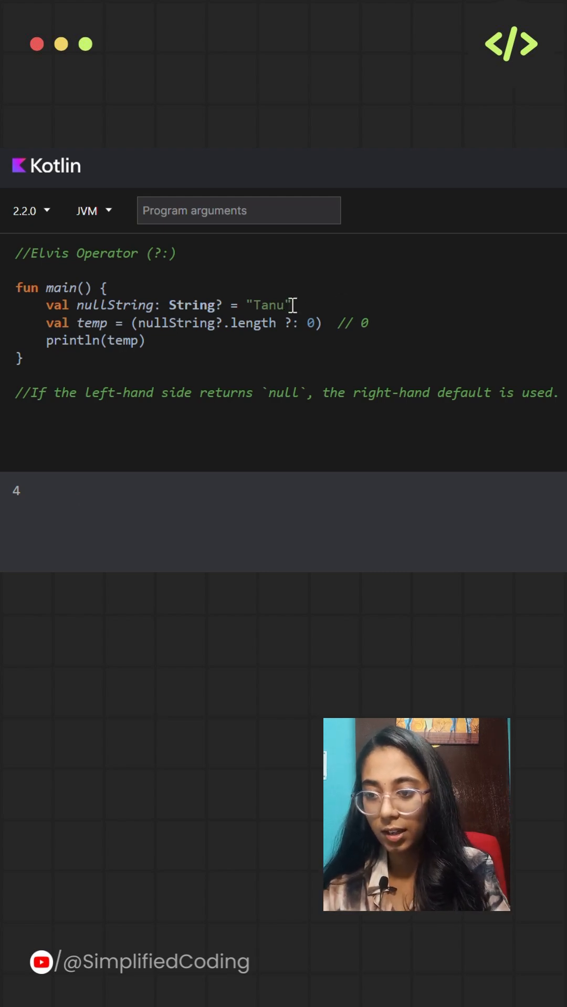
Step: Change nullString from "Tanu" to null and the ?: fallback from 0 to "default"
{"action": "key", "text": "Backspace"}
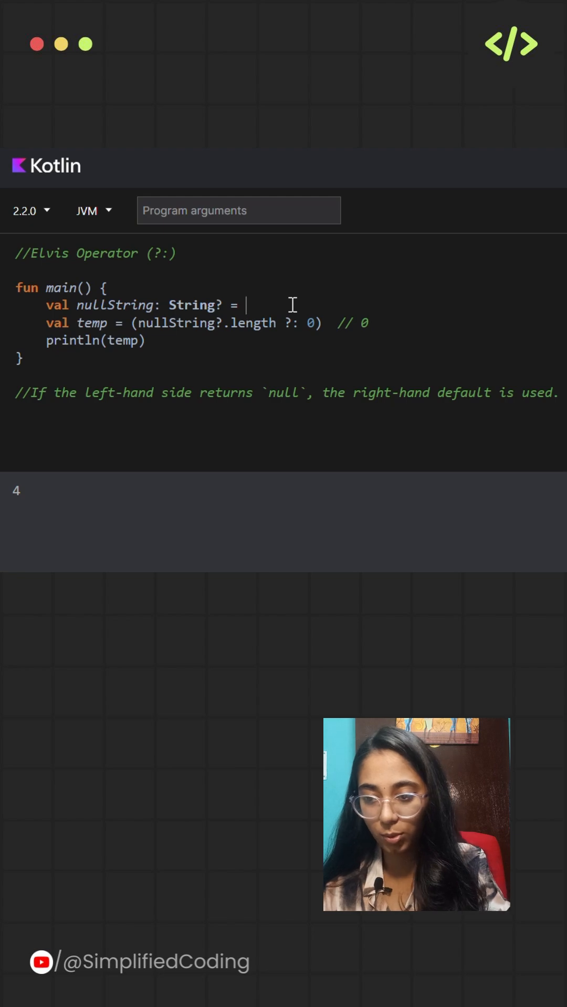
{"action": "type", "text": "null"}
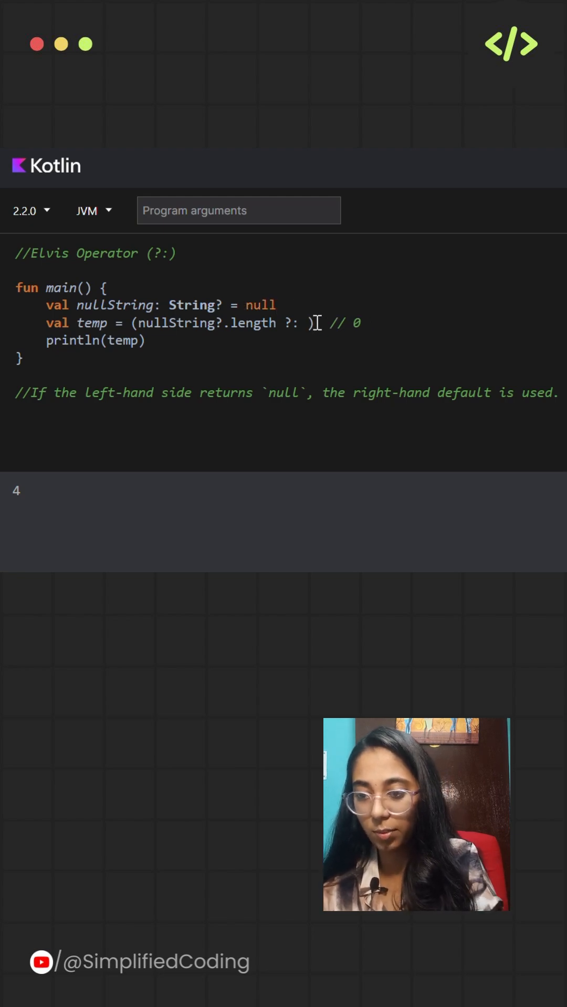
{"action": "type", "text": "\"\""}
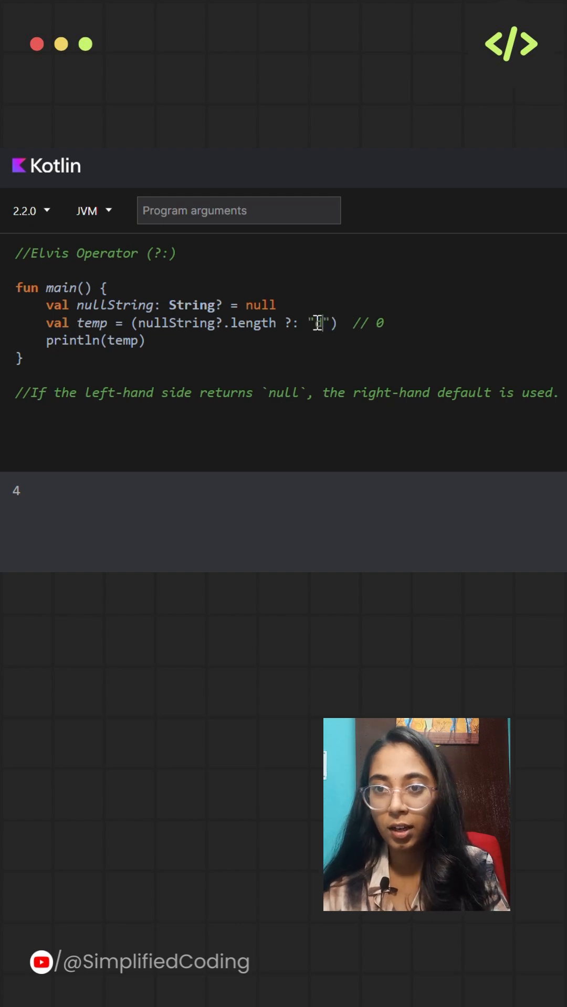
{"action": "type", "text": "default"}
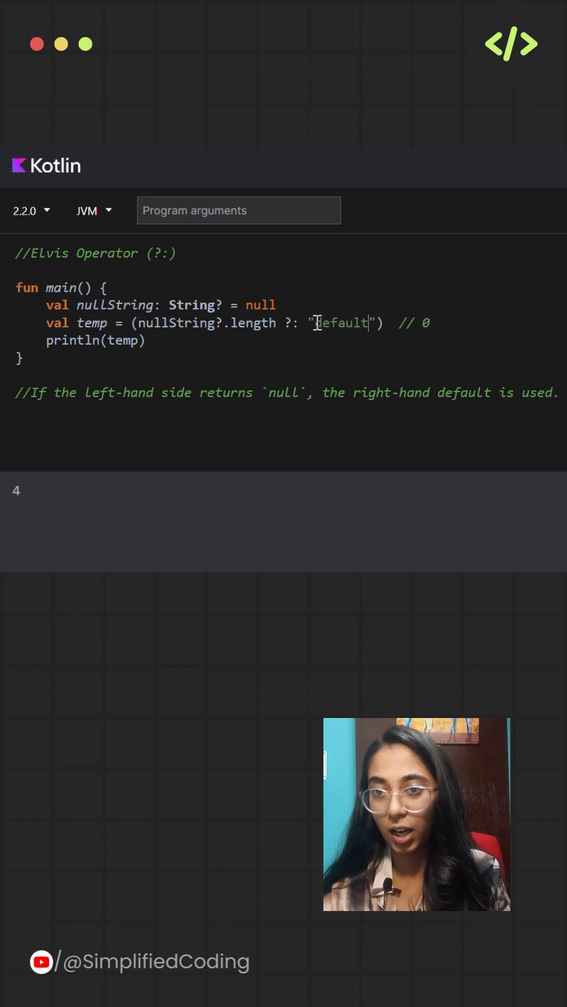